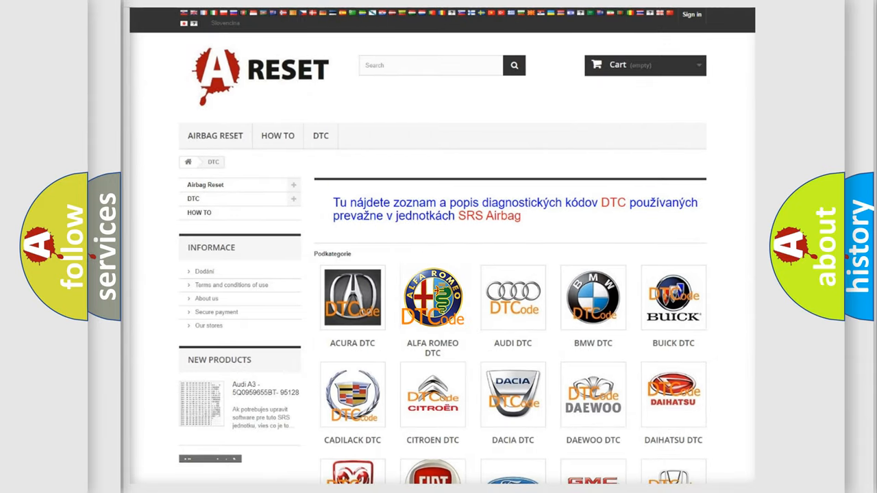
# Open the Alfa Romeo DTC tile and browse its list of trouble codes.
pyautogui.click(433, 297)
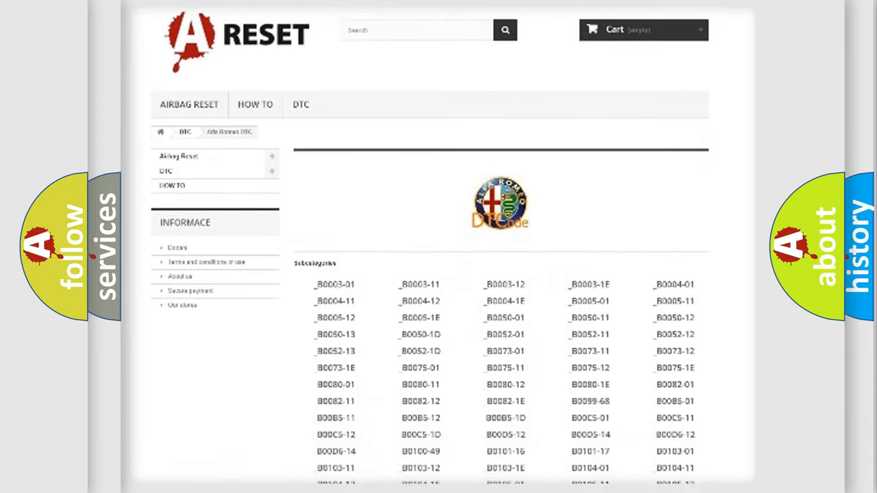
pyautogui.scroll(-3)
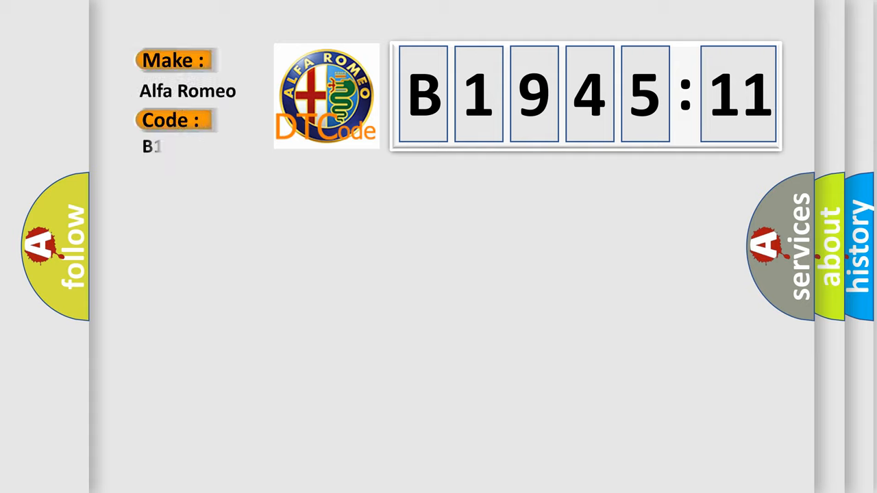
# Enter code 1945-11 and reveal its definition as a circuit short to ground.
pyautogui.write('1945-11')
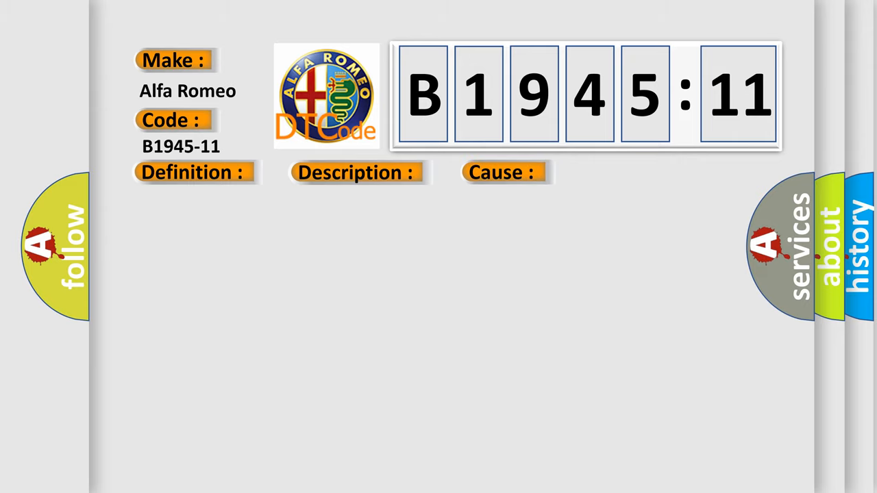
pyautogui.click(190, 172)
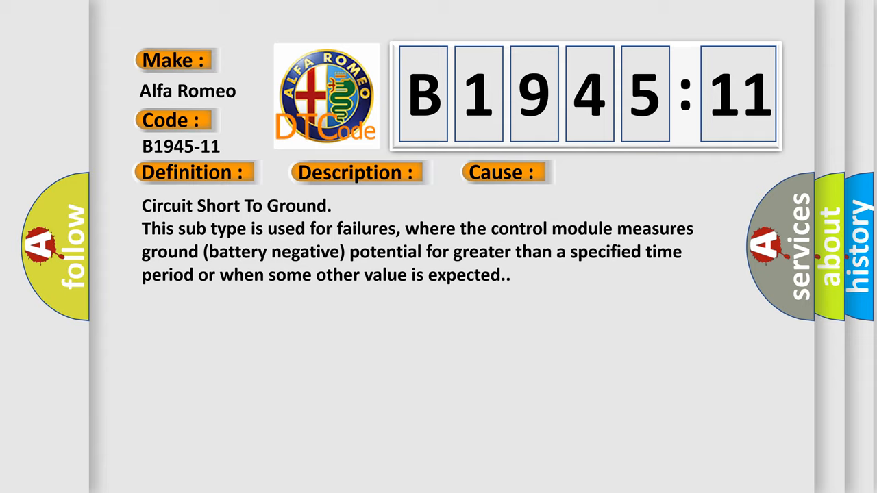